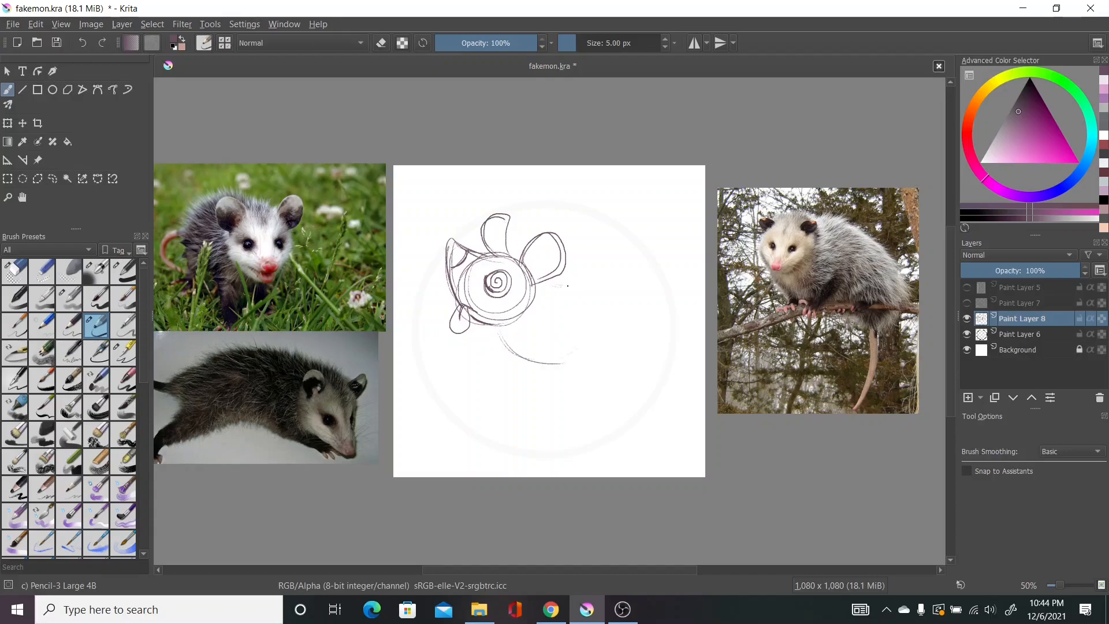
Refine the rough opossum sketch and ink clean lines over it on a new layer.
{"action": "left_click_drag", "start_coordinate": [537, 283], "coordinate": [534, 382]}
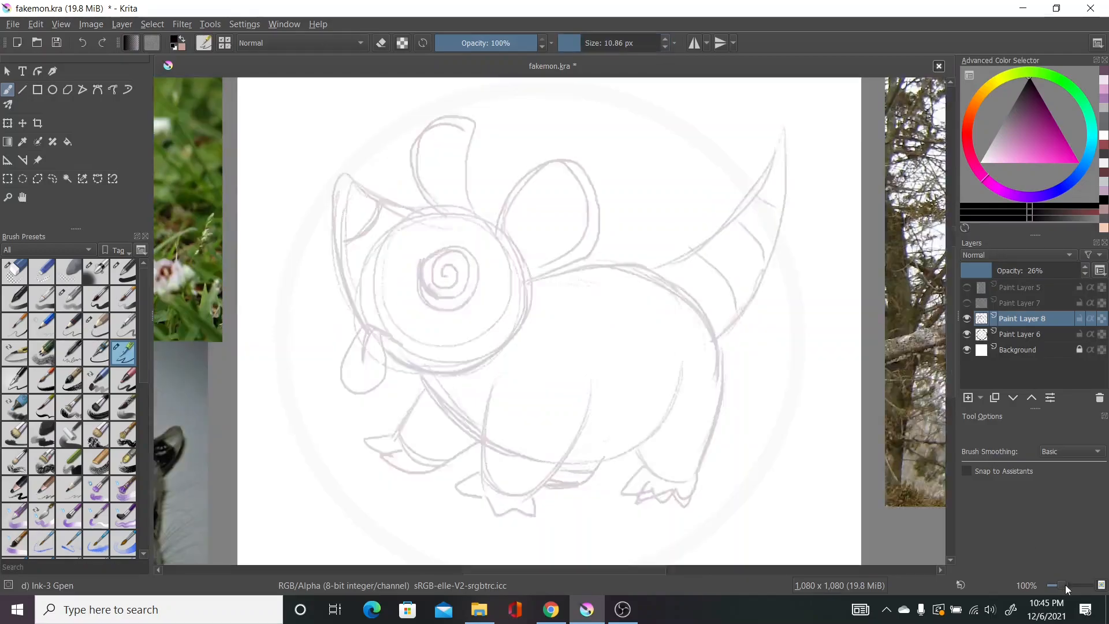
{"action": "left_click_drag", "start_coordinate": [343, 173], "coordinate": [396, 346]}
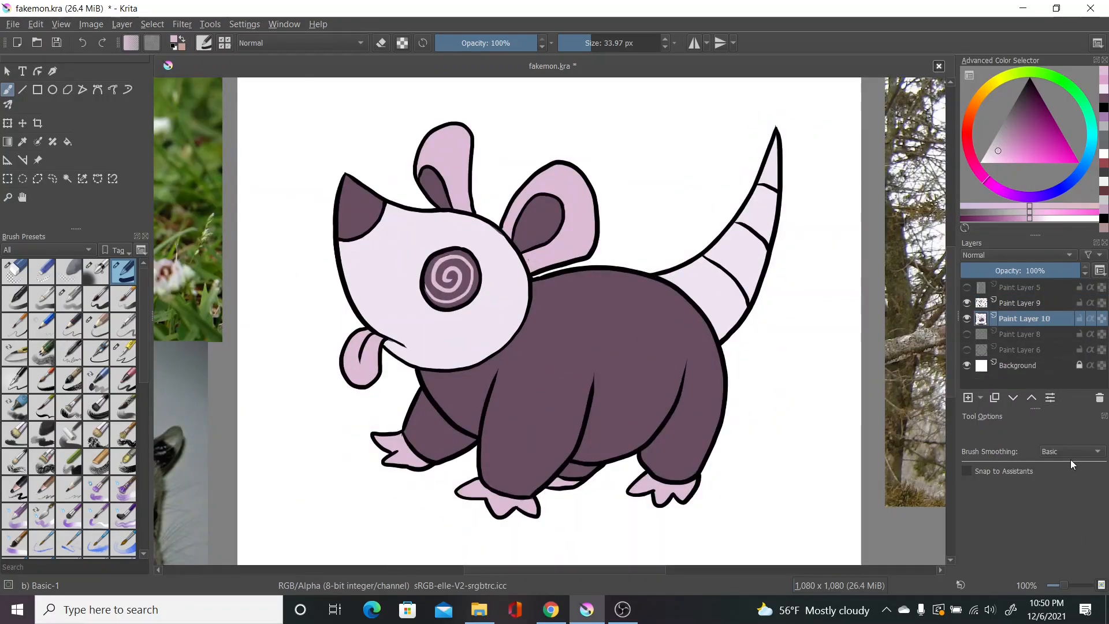
Paint Multiply shadows on the opossum's hind leg and tail base with Ink-3 Gpen.
{"action": "left_click", "coordinate": [968, 396]}
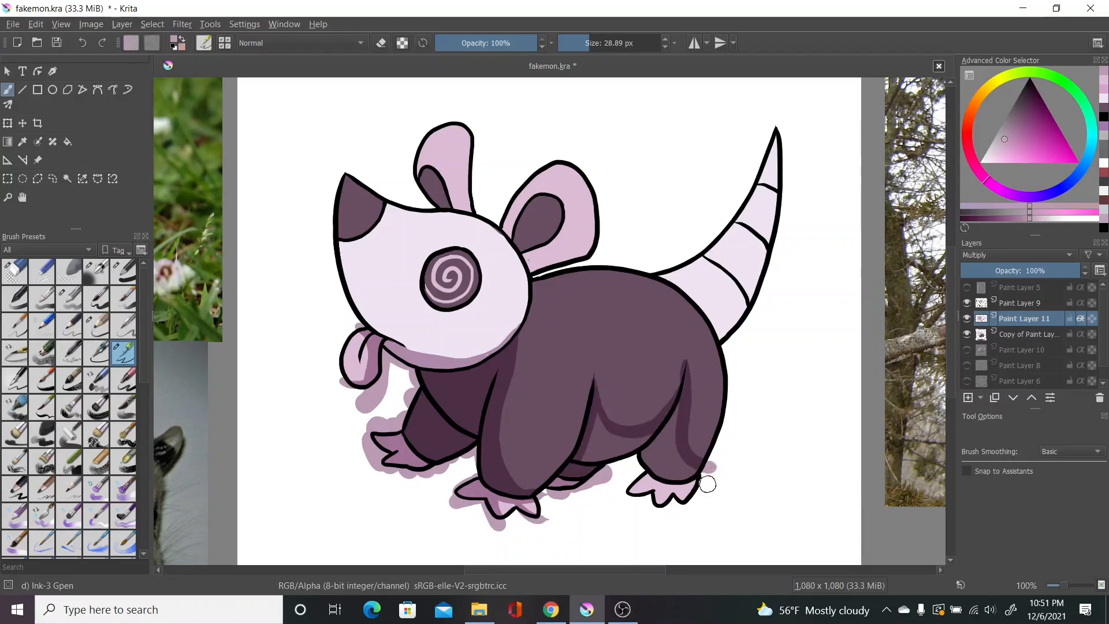
{"action": "left_click_drag", "start_coordinate": [708, 484], "coordinate": [704, 294]}
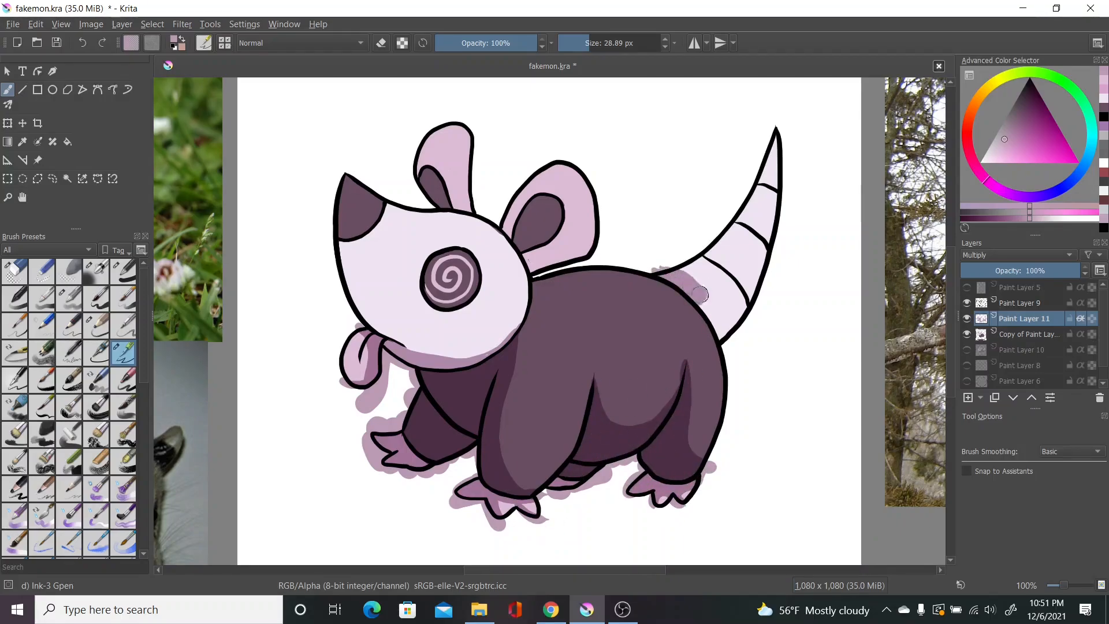
{"action": "left_click_drag", "start_coordinate": [700, 297], "coordinate": [777, 127]}
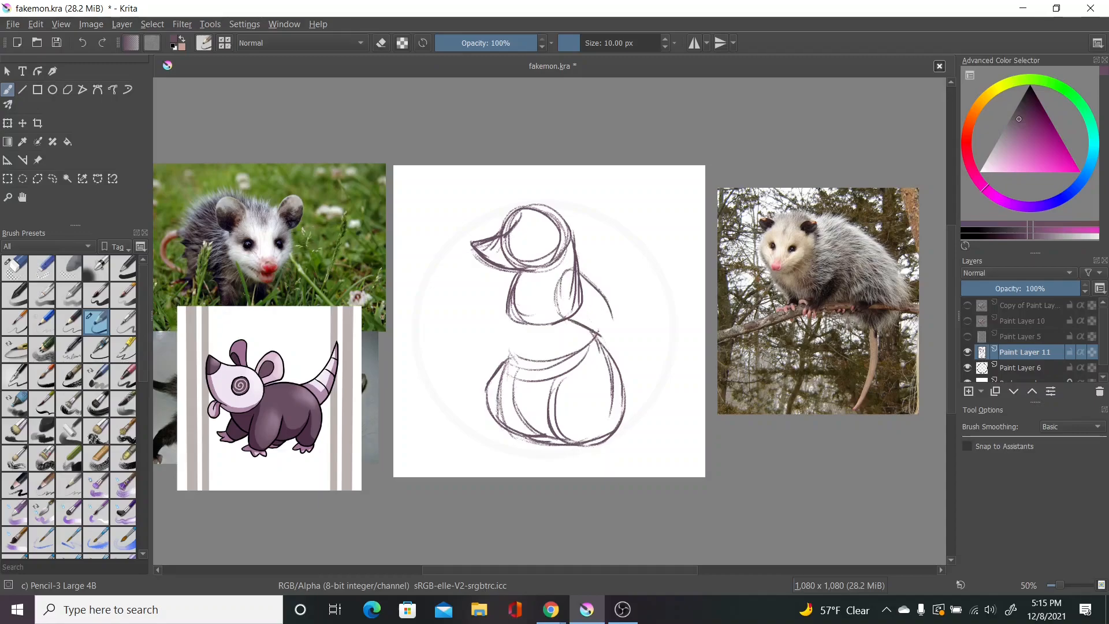
Sketch the evolved opossum's body, snout, face and tongue with the Pencil-3 Large brush.
{"action": "left_click_drag", "start_coordinate": [1054, 289], "coordinate": [987, 289]}
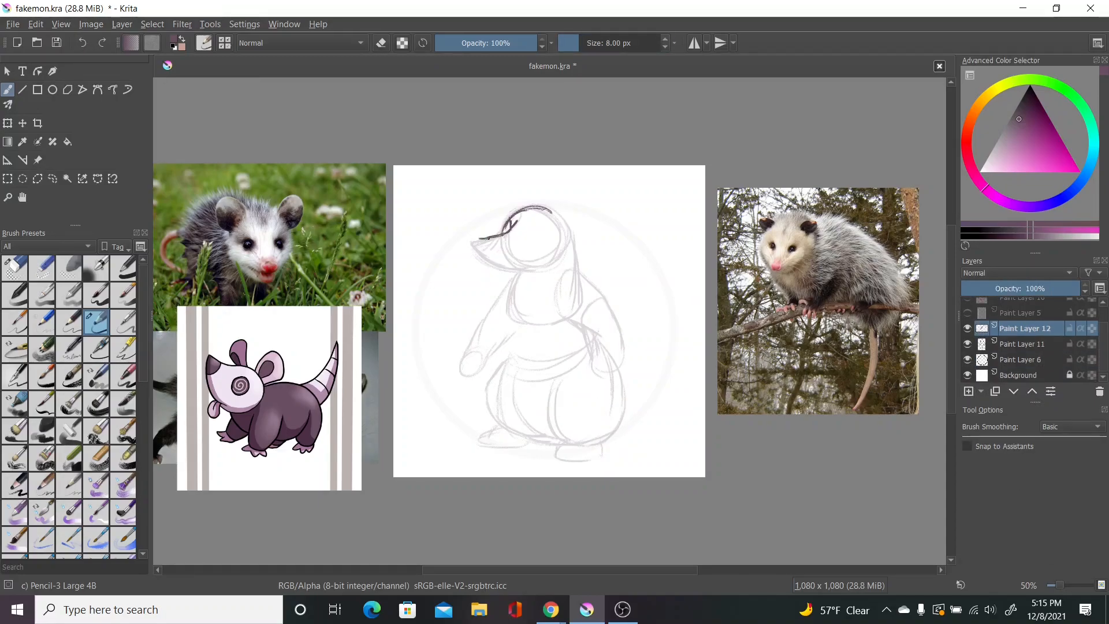
{"action": "left_click_drag", "start_coordinate": [488, 233], "coordinate": [553, 254]}
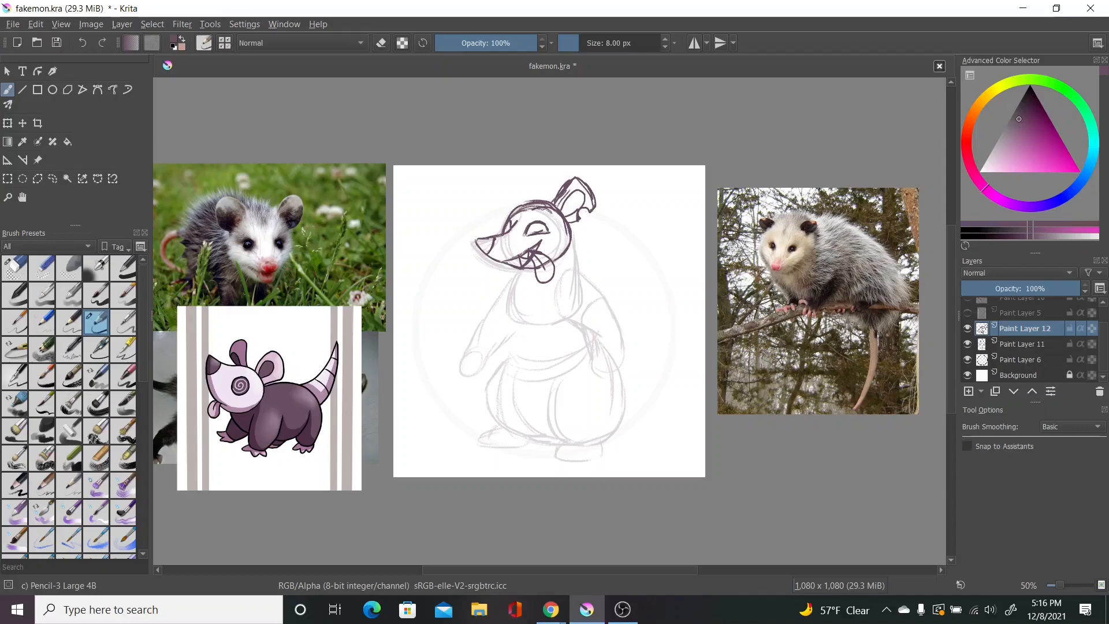
{"action": "left_click_drag", "start_coordinate": [502, 177], "coordinate": [594, 368]}
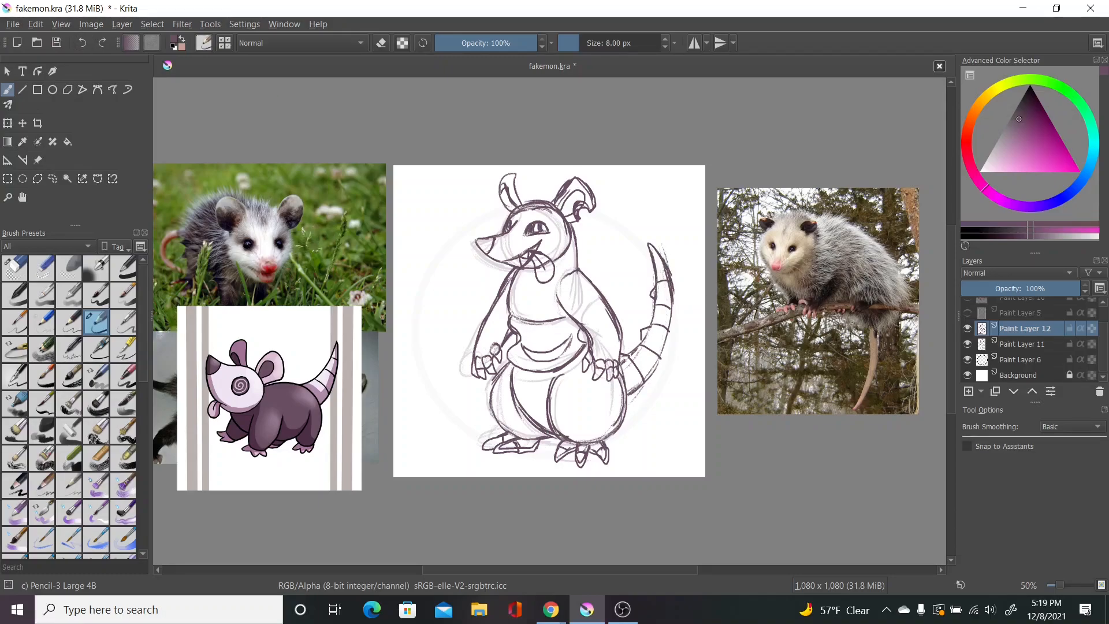
{"action": "left_click", "coordinate": [8, 123]}
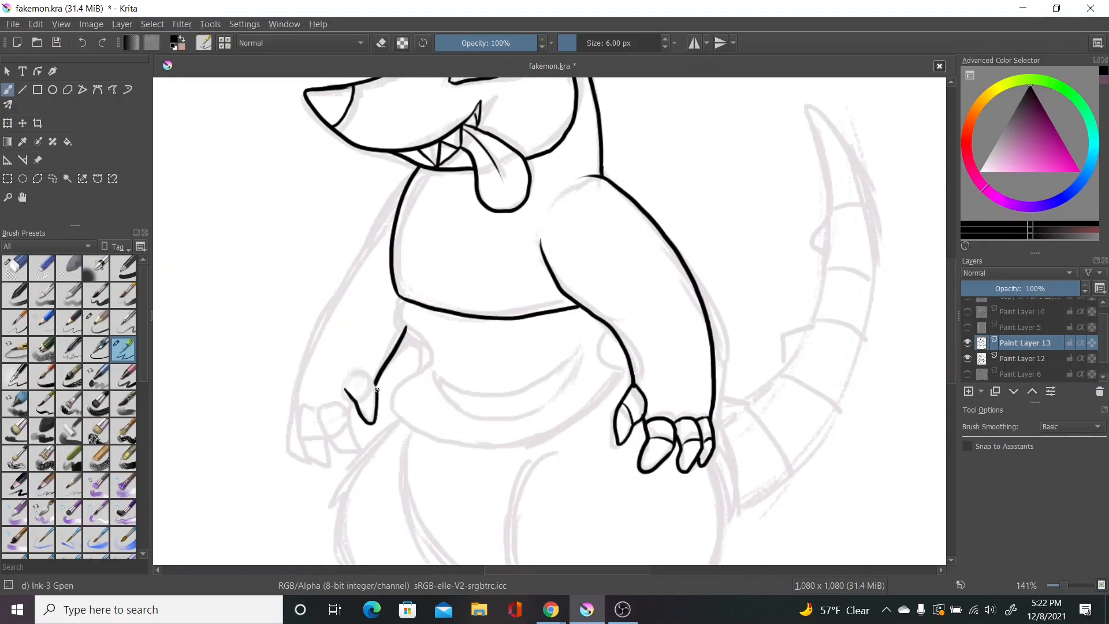
Ink the claws of the standing opossum's hand, zooming and panning across the canvas.
{"action": "scroll", "scroll_direction": "down", "scroll_amount": 3}
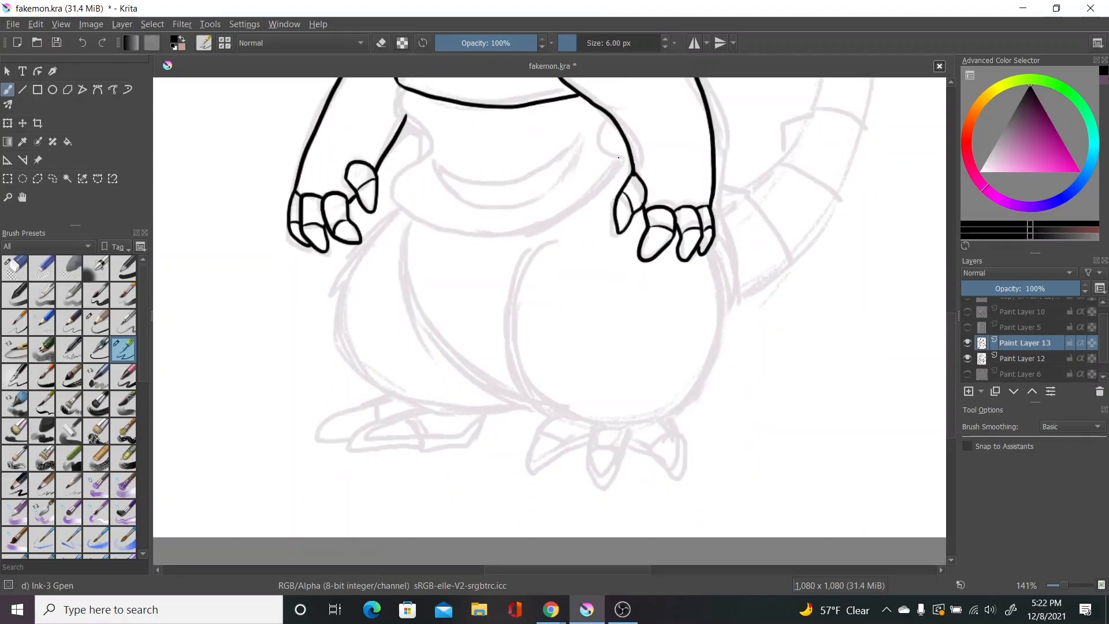
{"action": "left_click_drag", "start_coordinate": [397, 206], "coordinate": [615, 431]}
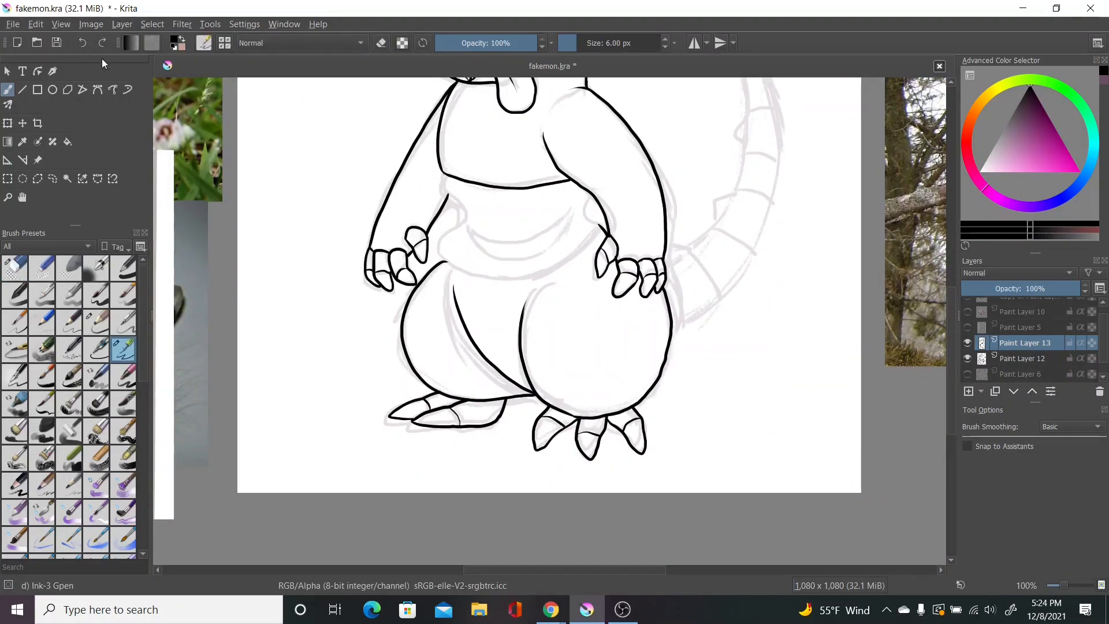
{"action": "left_click", "coordinate": [1057, 586]}
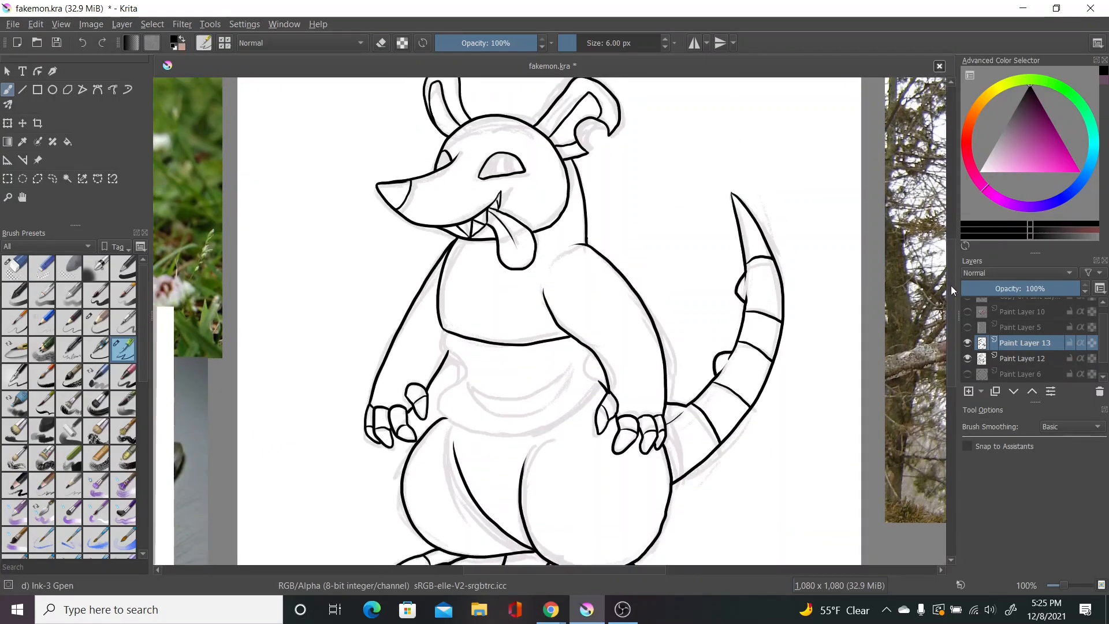
{"action": "scroll", "scroll_direction": "down", "scroll_amount": 3}
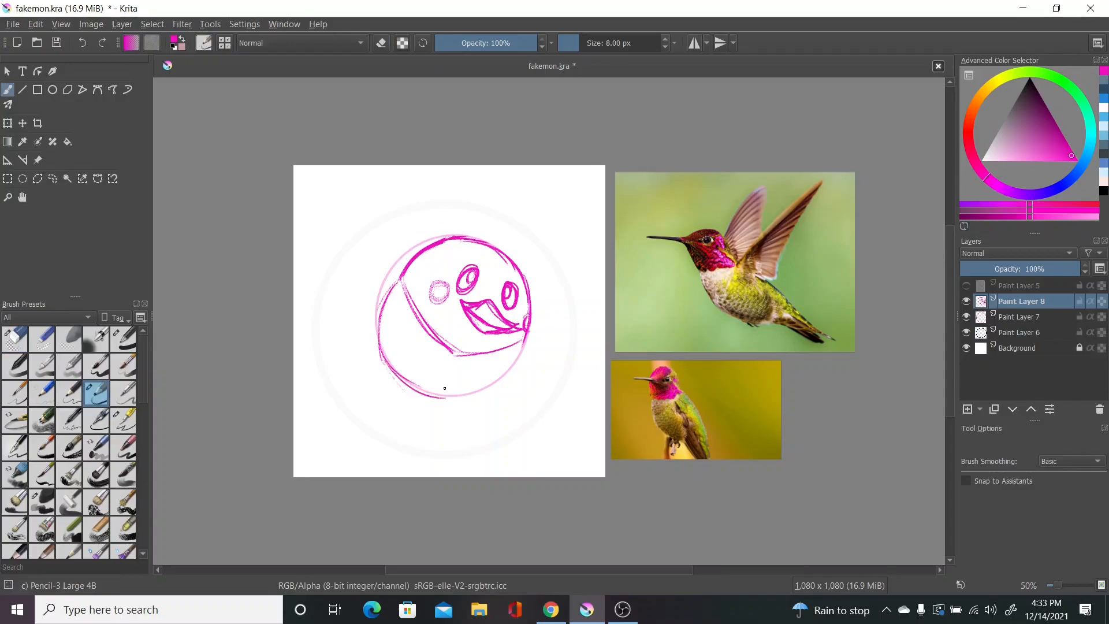
Sketch the hummingbird creature's round body with the Pencil-3 brush.
{"action": "left_click_drag", "start_coordinate": [417, 198], "coordinate": [346, 304]}
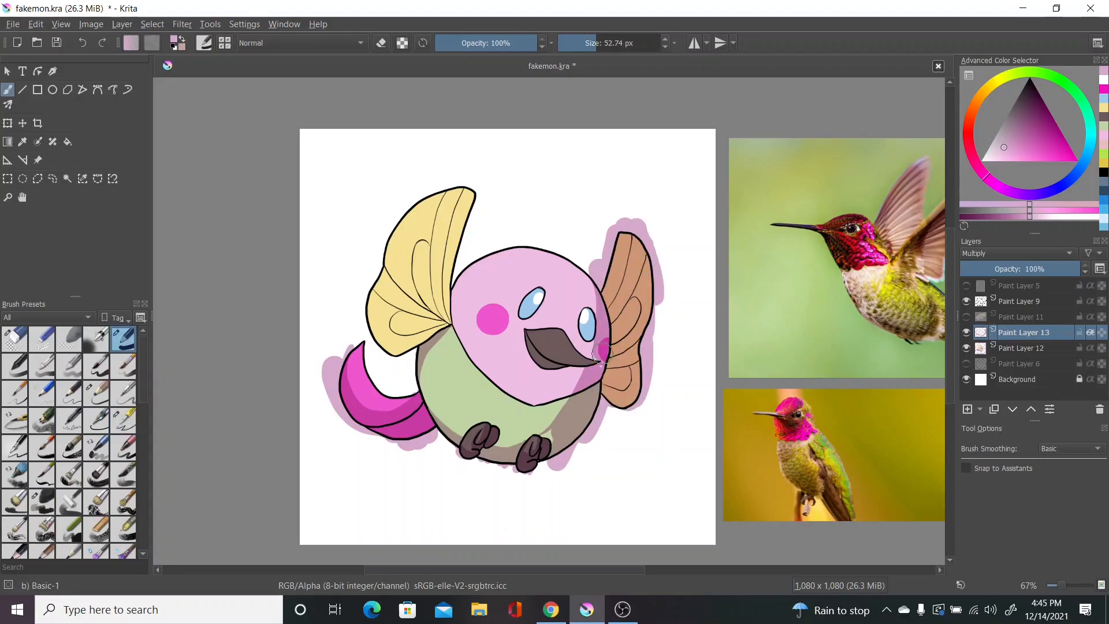
{"action": "left_click", "coordinate": [123, 420]}
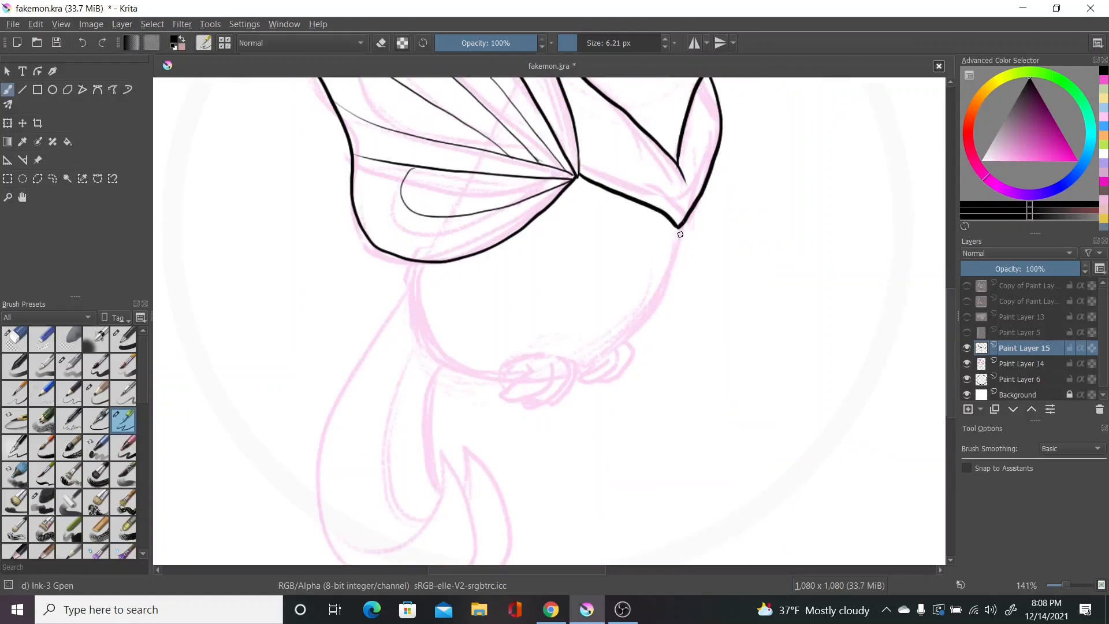
Ink the outline of the veined wing in black with the Ink-3 Gpen brush.
{"action": "left_click_drag", "start_coordinate": [680, 233], "coordinate": [623, 386]}
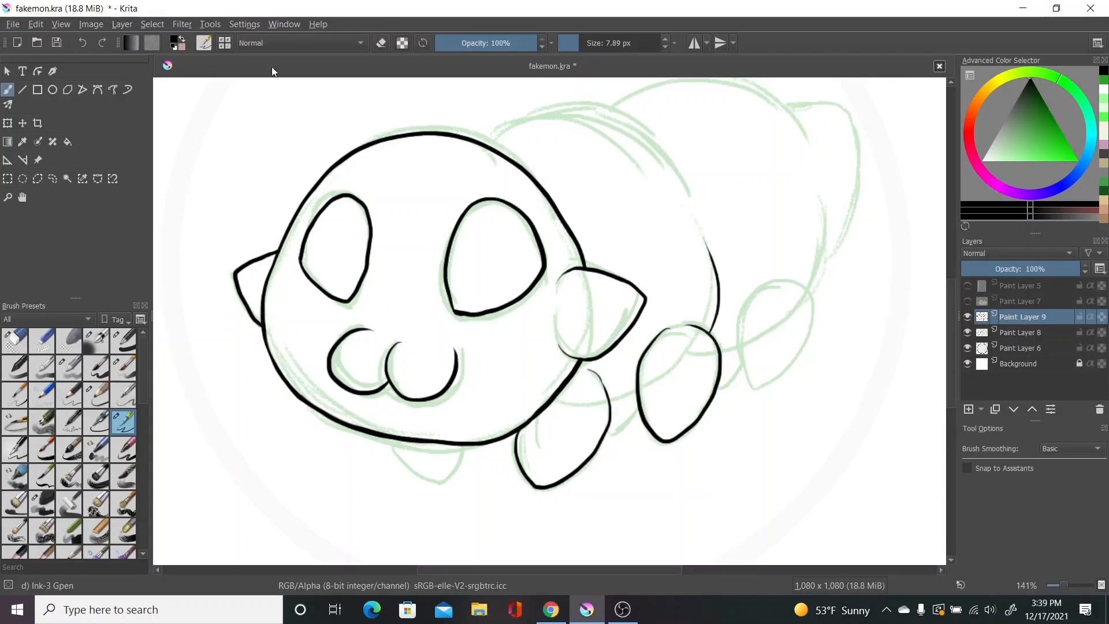
Trace another black outline of the maggot's body on Paint Layer 9.
{"action": "left_click_drag", "start_coordinate": [700, 226], "coordinate": [630, 424]}
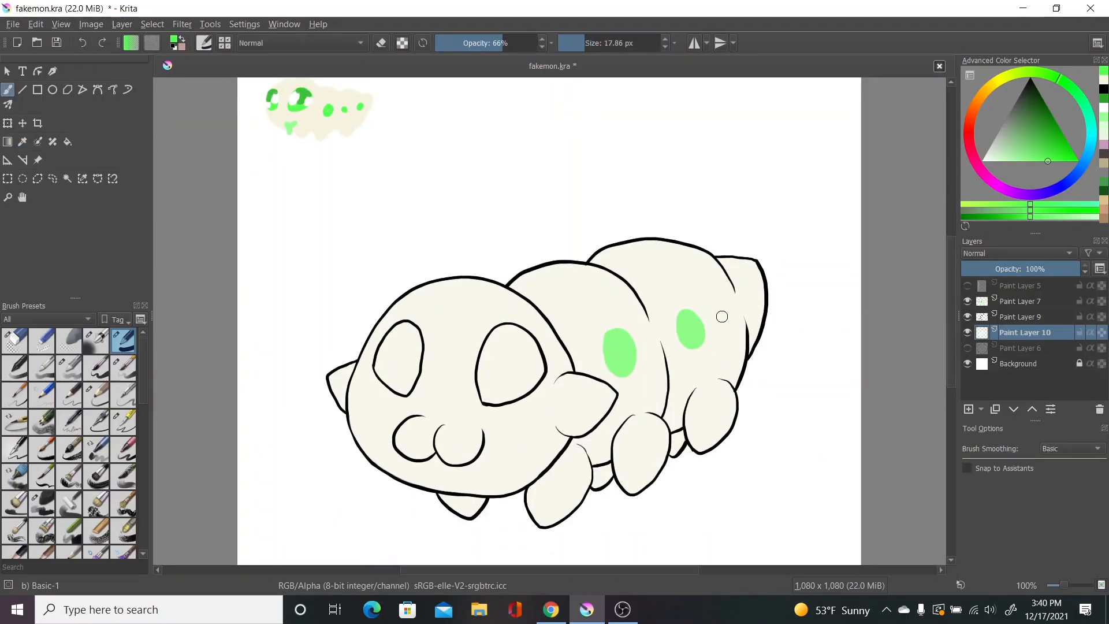
Paint green body spots, green eyes and green drool on the maggot with Basic-1.
{"action": "left_click_drag", "start_coordinate": [722, 316], "coordinate": [636, 347]}
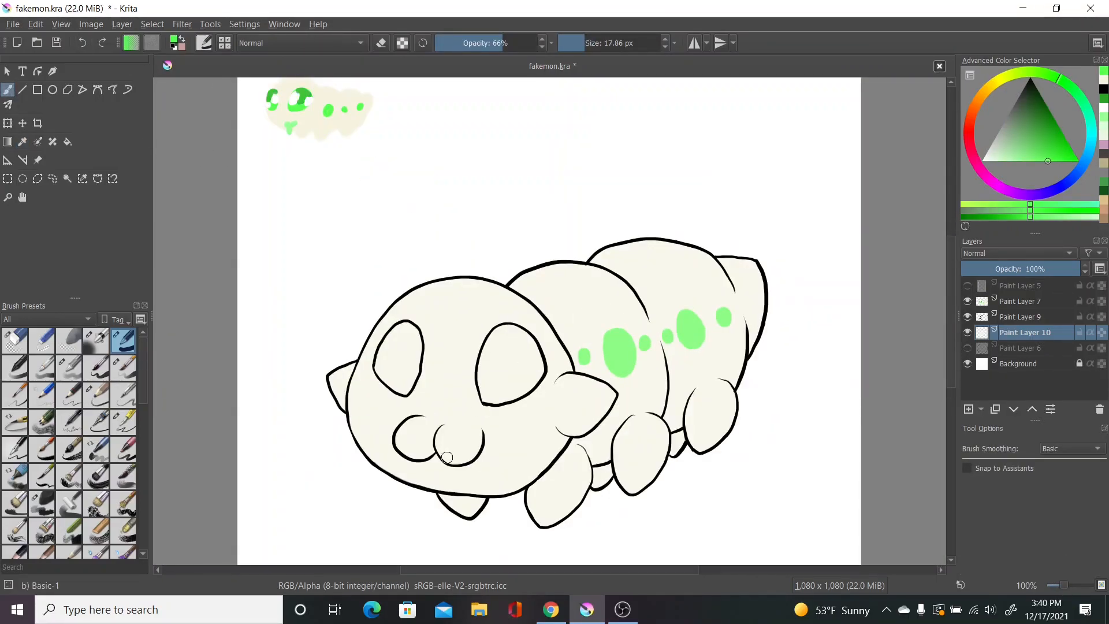
{"action": "left_click_drag", "start_coordinate": [446, 456], "coordinate": [443, 487]}
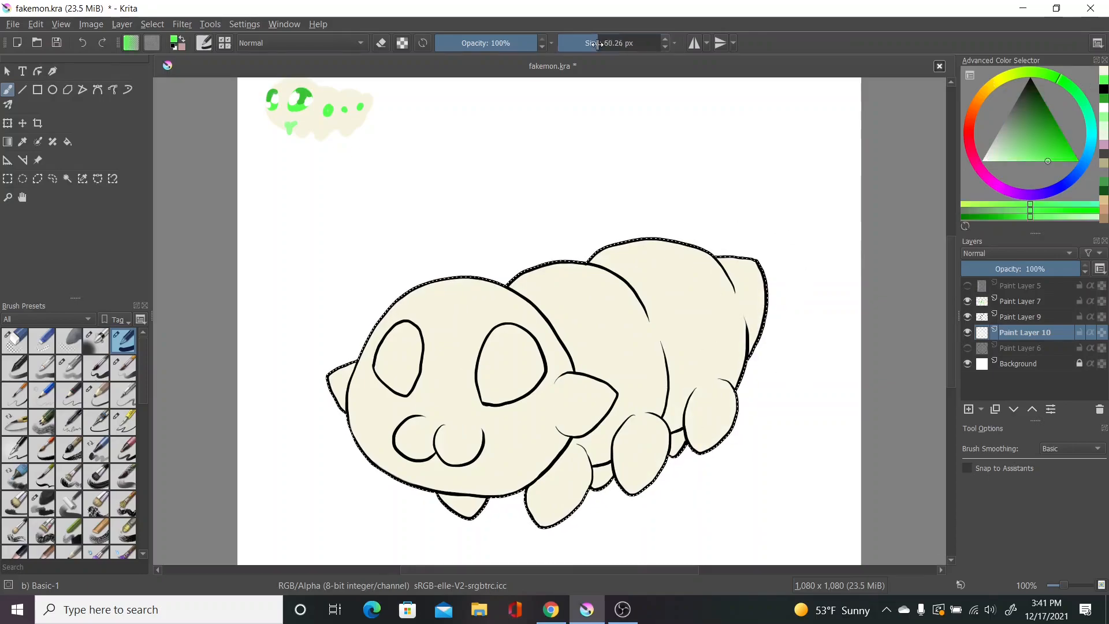
{"action": "left_click_drag", "start_coordinate": [601, 357], "coordinate": [710, 313]}
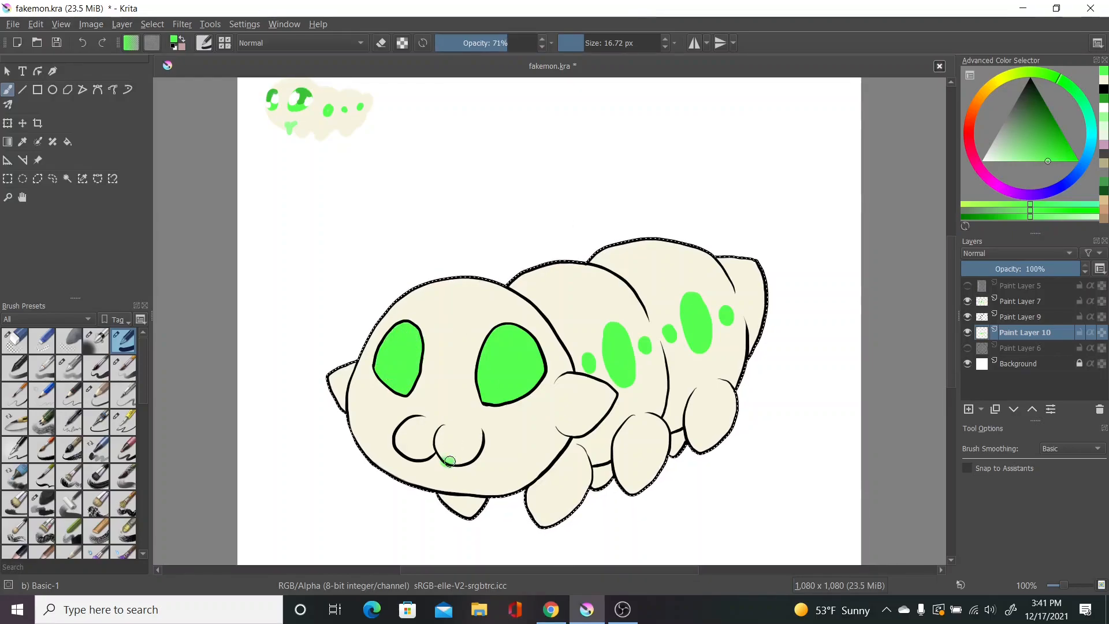
{"action": "left_click_drag", "start_coordinate": [454, 460], "coordinate": [446, 481]}
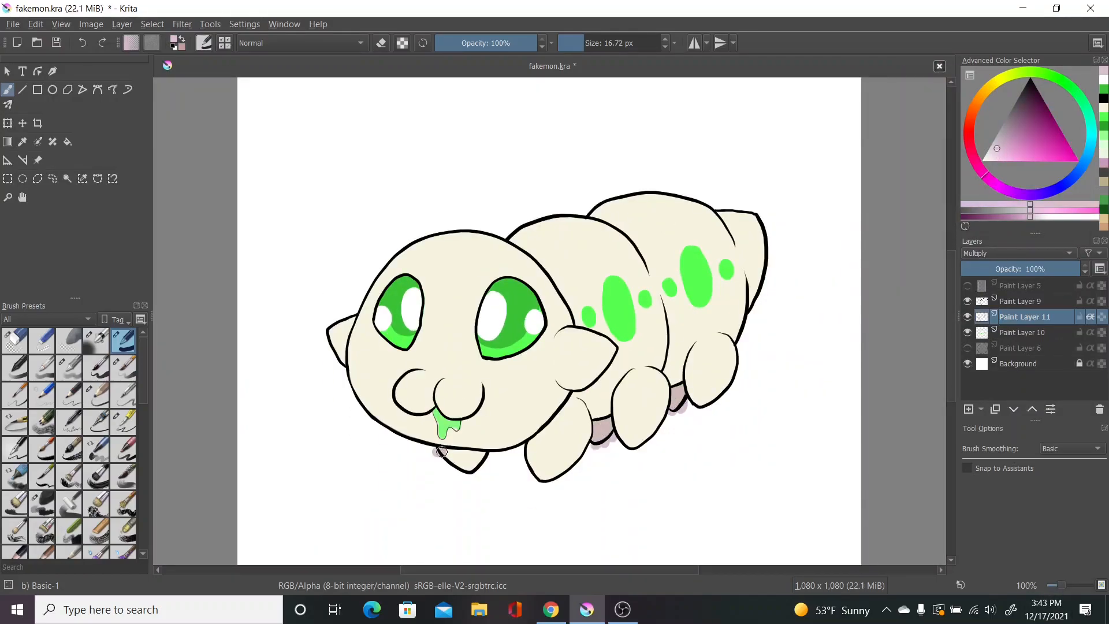
Shade the maggot's face, feet and underside on the Multiply layer with Ink-3 Gpen.
{"action": "left_click", "coordinate": [122, 420]}
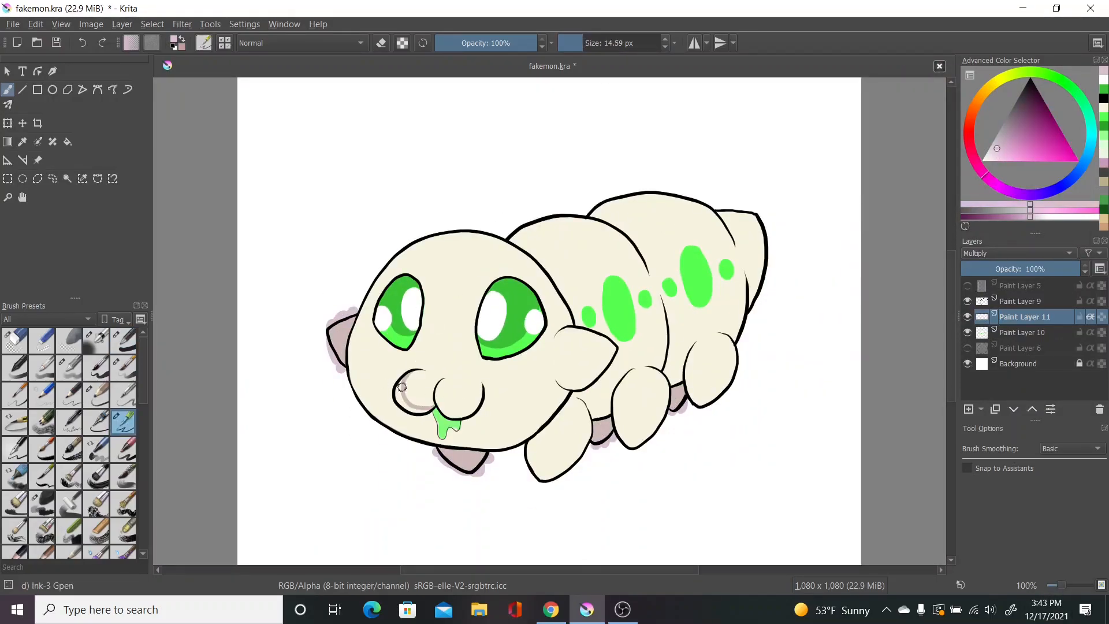
{"action": "left_click_drag", "start_coordinate": [399, 388], "coordinate": [367, 396]}
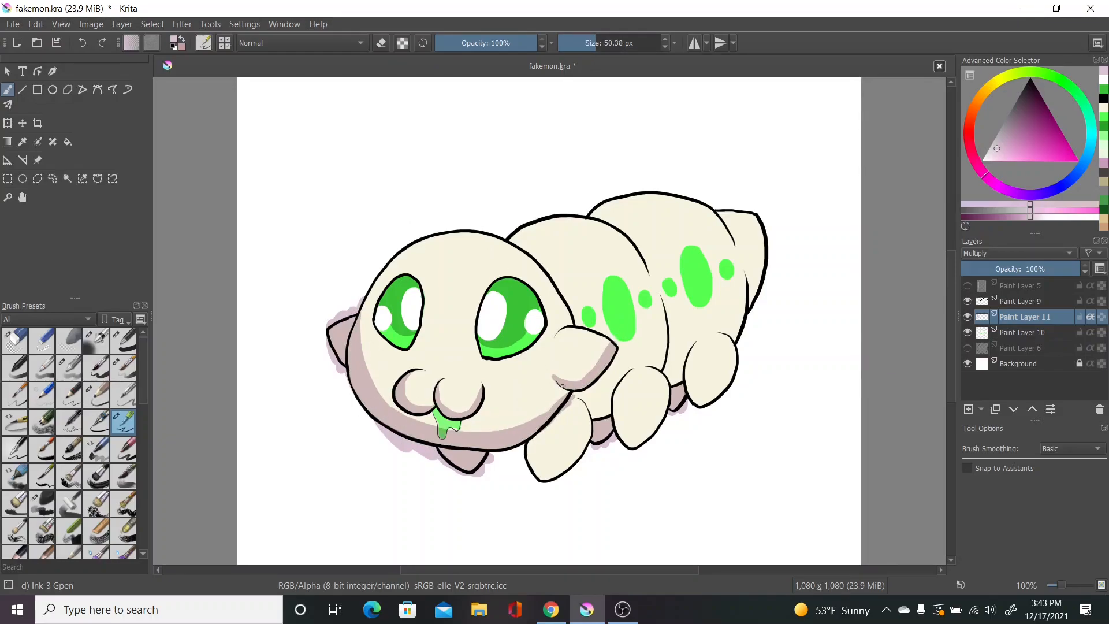
{"action": "left_click_drag", "start_coordinate": [559, 386], "coordinate": [697, 357]}
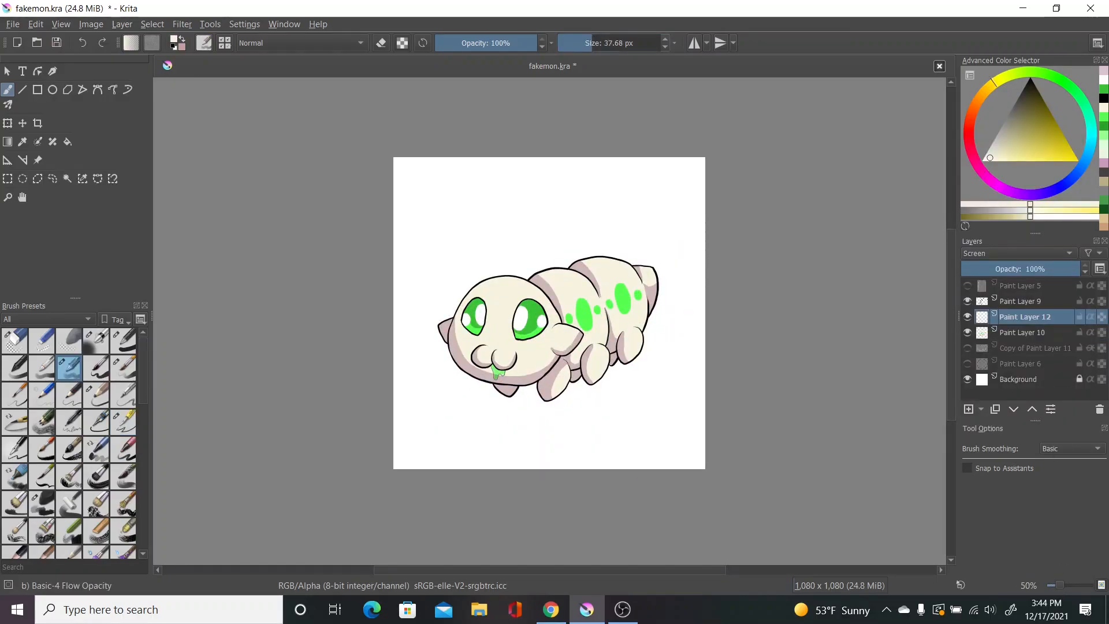
{"action": "scroll", "scroll_direction": "down", "scroll_amount": 3}
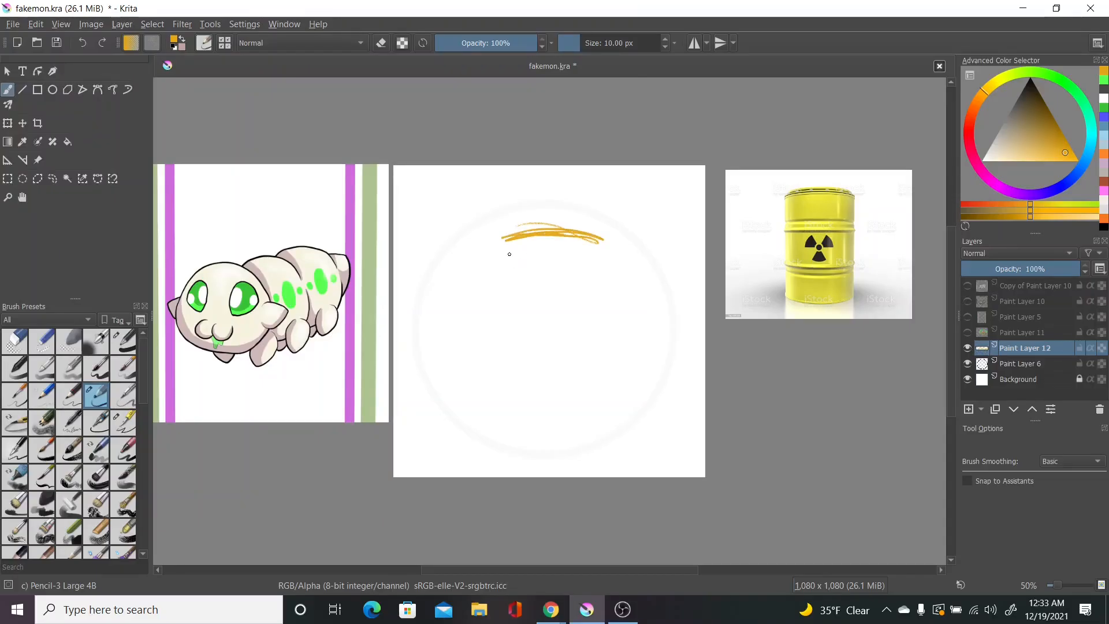
Sketch the barrel pupa's top rim, body and dripping goo with Pencil-3.
{"action": "left_click_drag", "start_coordinate": [503, 233], "coordinate": [548, 431]}
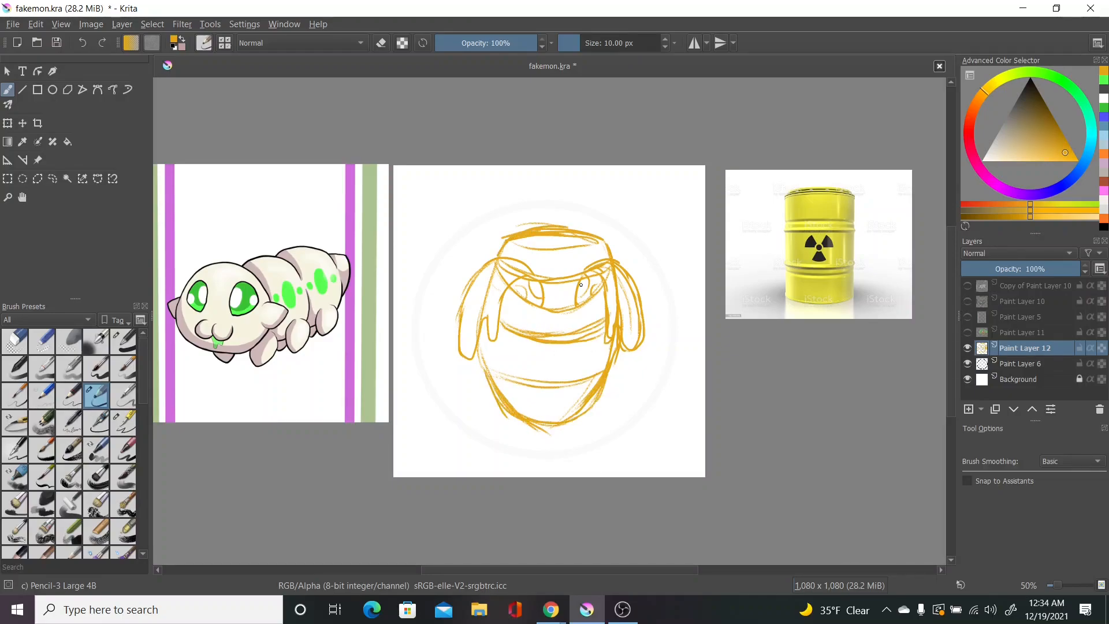
{"action": "left_click_drag", "start_coordinate": [538, 354], "coordinate": [566, 383]}
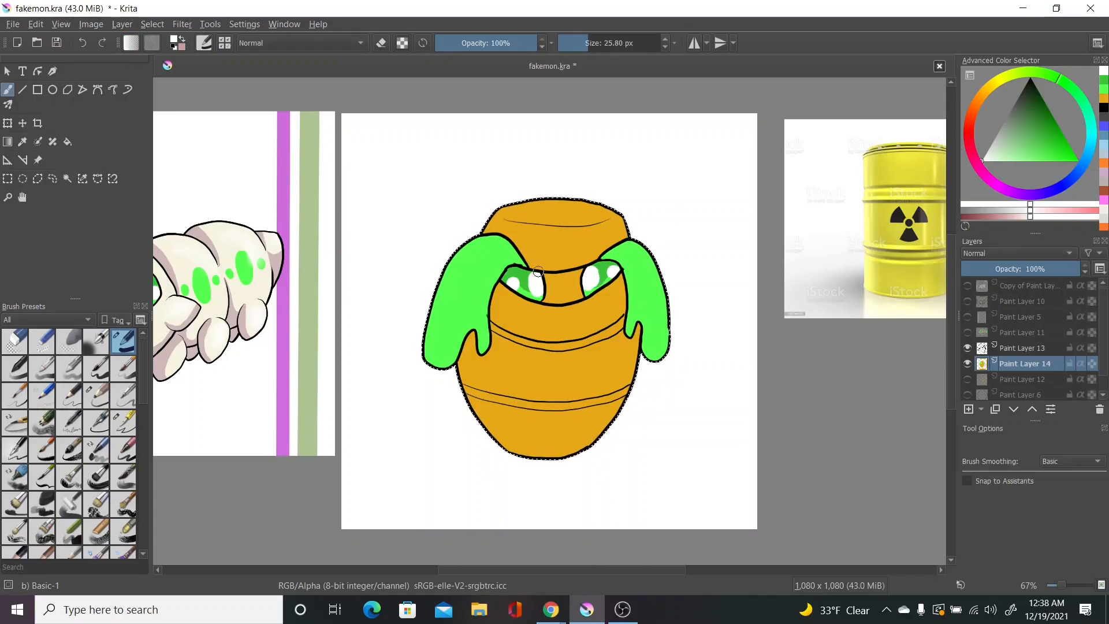
Paint the dark radiation trefoil and barrel opening with Ink-3 Gpen, then add a Multiply shading layer.
{"action": "left_click", "coordinate": [123, 420]}
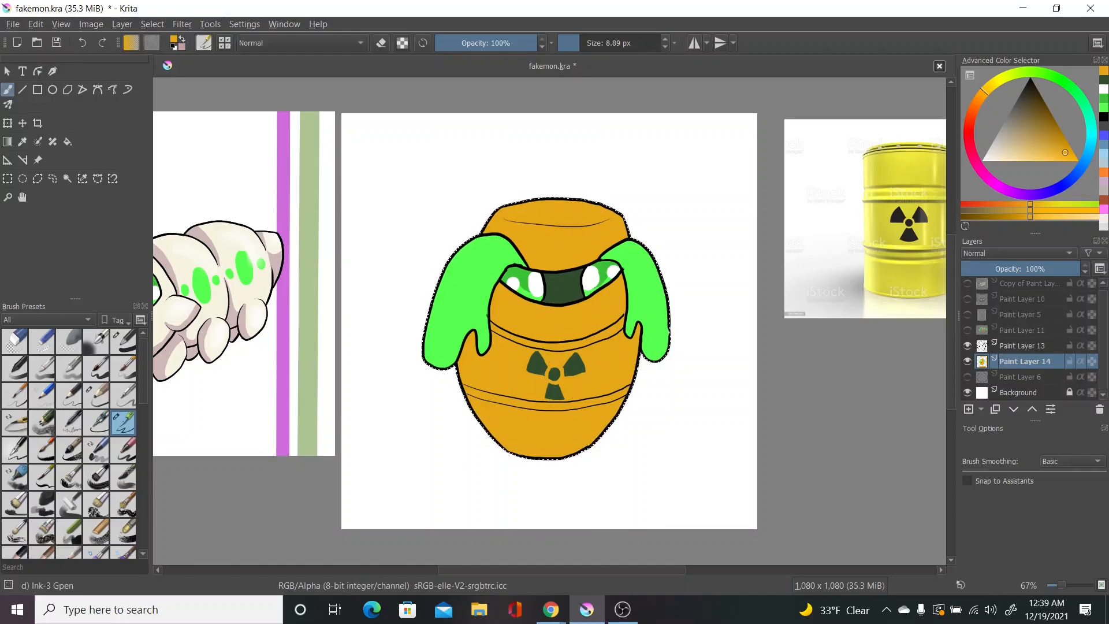
{"action": "left_click", "coordinate": [1019, 253]}
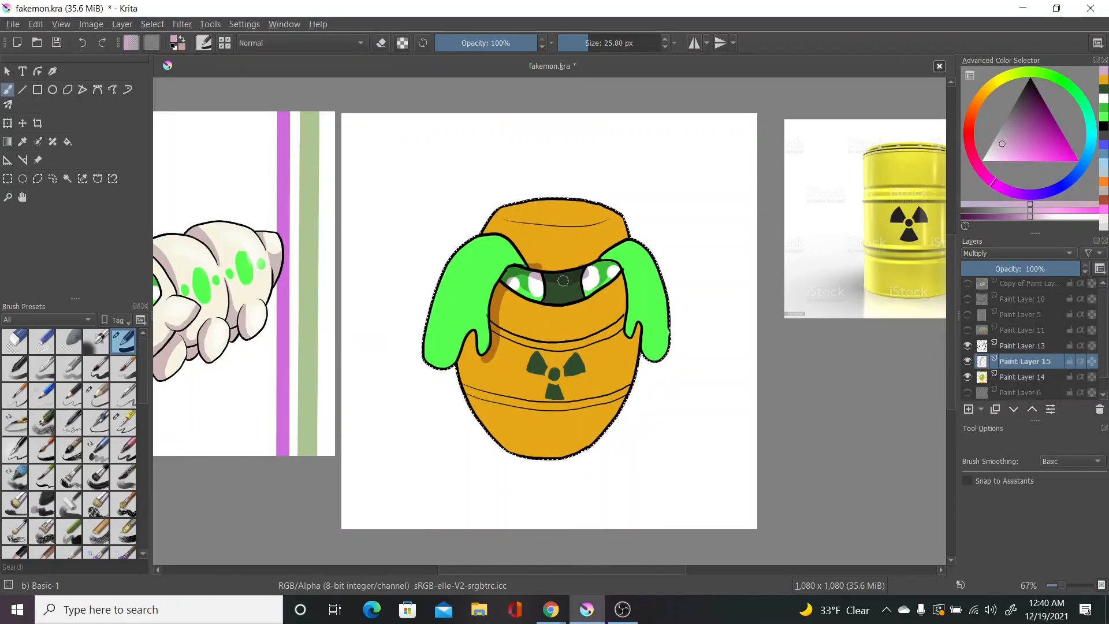
Shade the barrel's left side on Multiply and brighten the green goo on a Screen highlight layer.
{"action": "left_click_drag", "start_coordinate": [537, 276], "coordinate": [623, 326]}
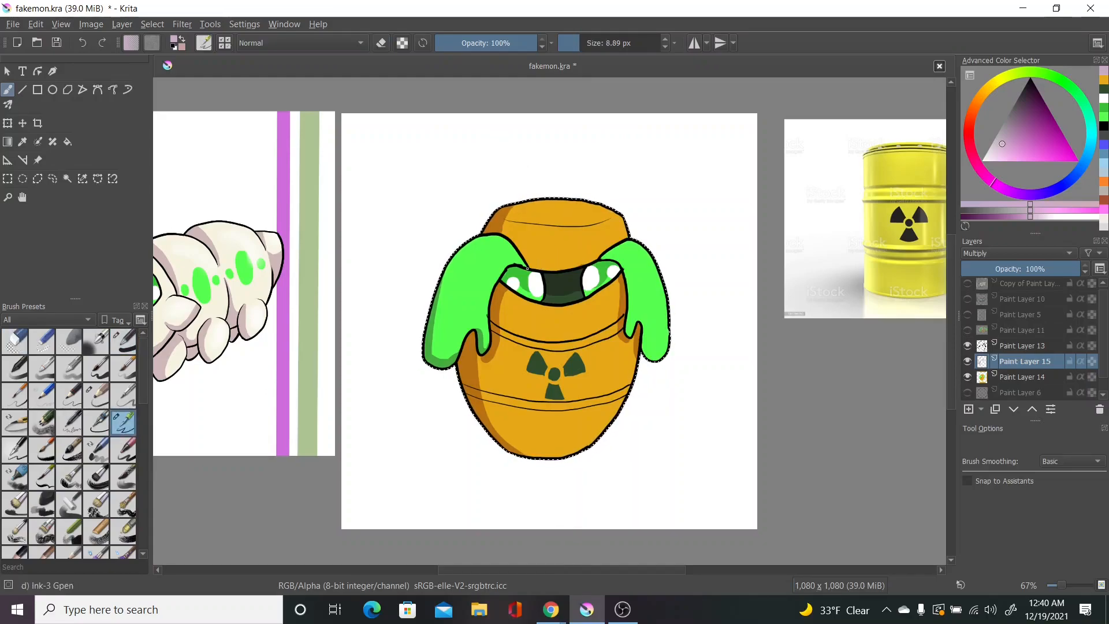
{"action": "left_click", "coordinate": [122, 342]}
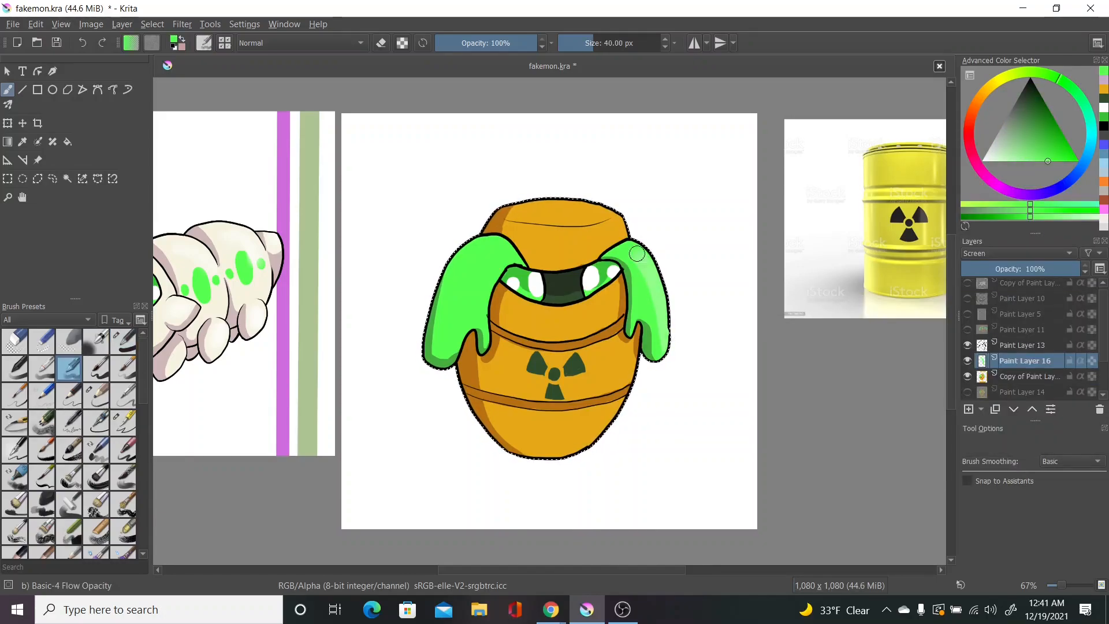
{"action": "left_click_drag", "start_coordinate": [637, 255], "coordinate": [613, 375]}
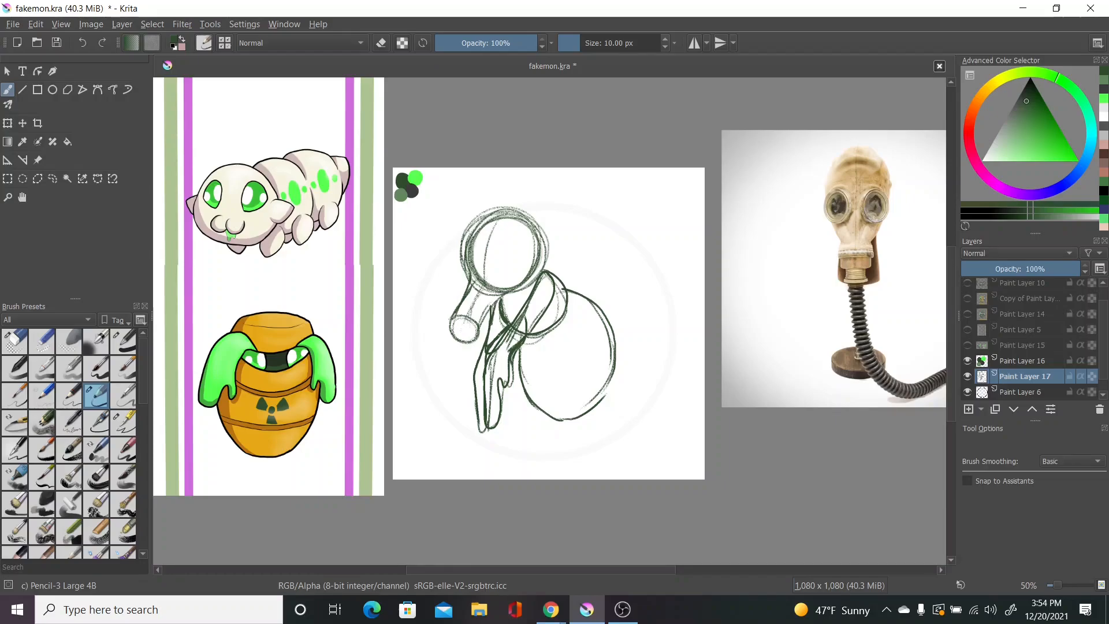
Sketch the fly's abdomen eye ring, body details, wings and head shape with Pencil-3.
{"action": "left_click_drag", "start_coordinate": [566, 357], "coordinate": [590, 354]}
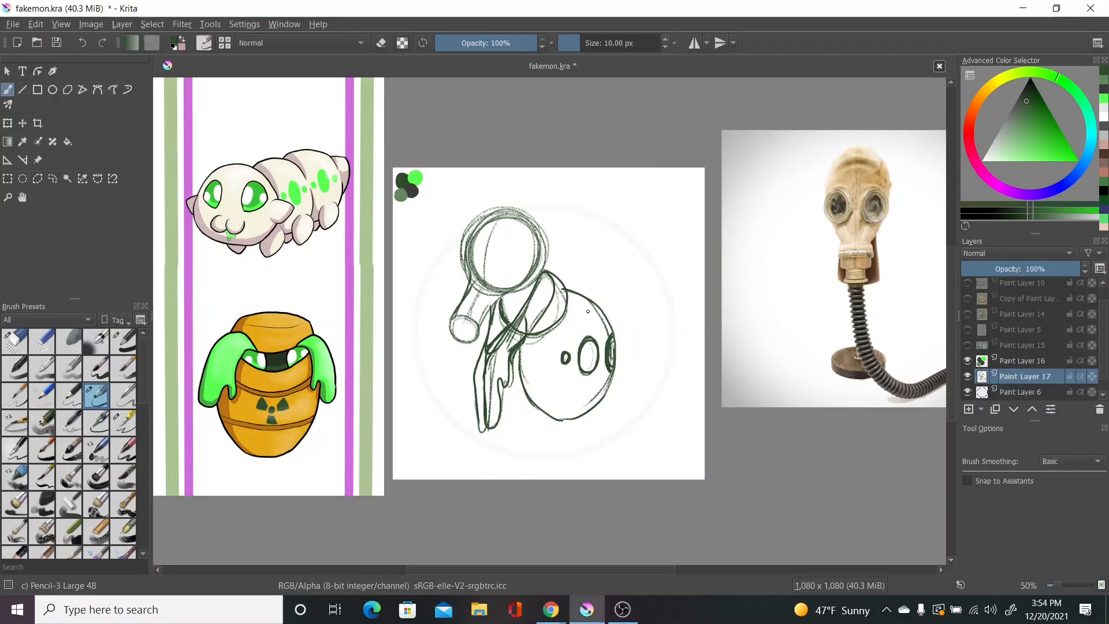
{"action": "left_click_drag", "start_coordinate": [587, 326], "coordinate": [552, 396]}
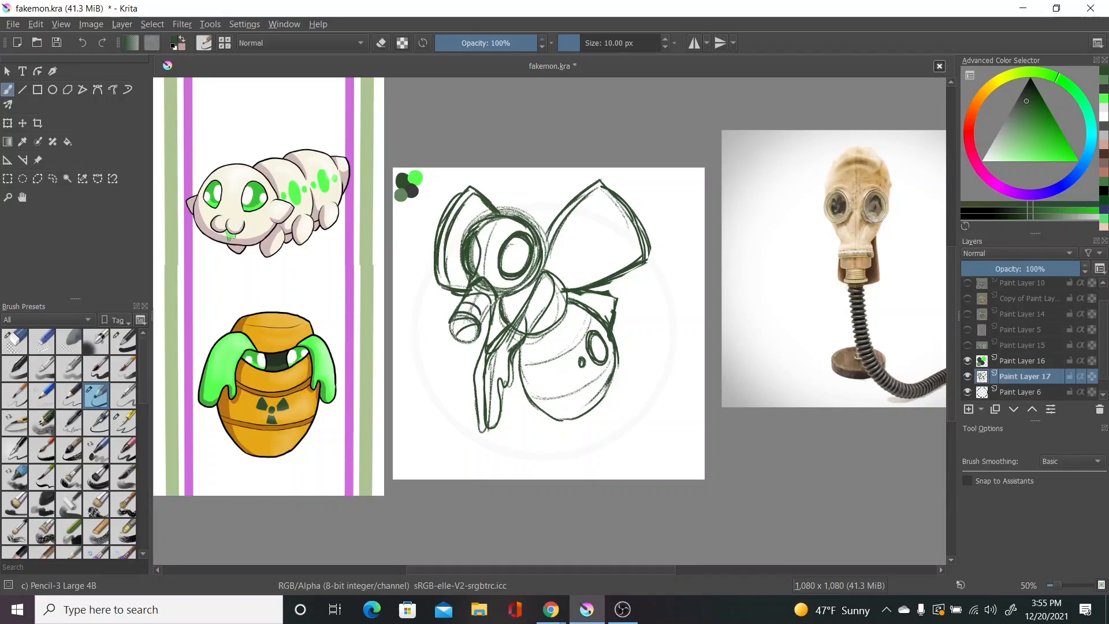
{"action": "left_click_drag", "start_coordinate": [1054, 268], "coordinate": [976, 268]}
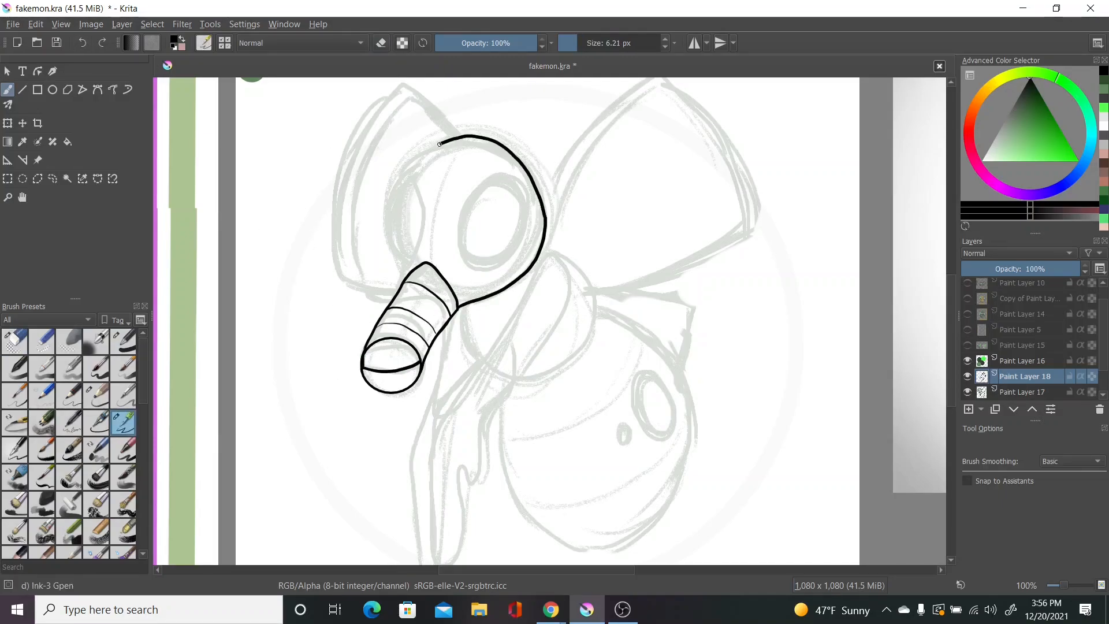
Ink the gas-mask head outline, then soften the Screen highlights to 72% opacity.
{"action": "left_click_drag", "start_coordinate": [439, 141], "coordinate": [386, 269]}
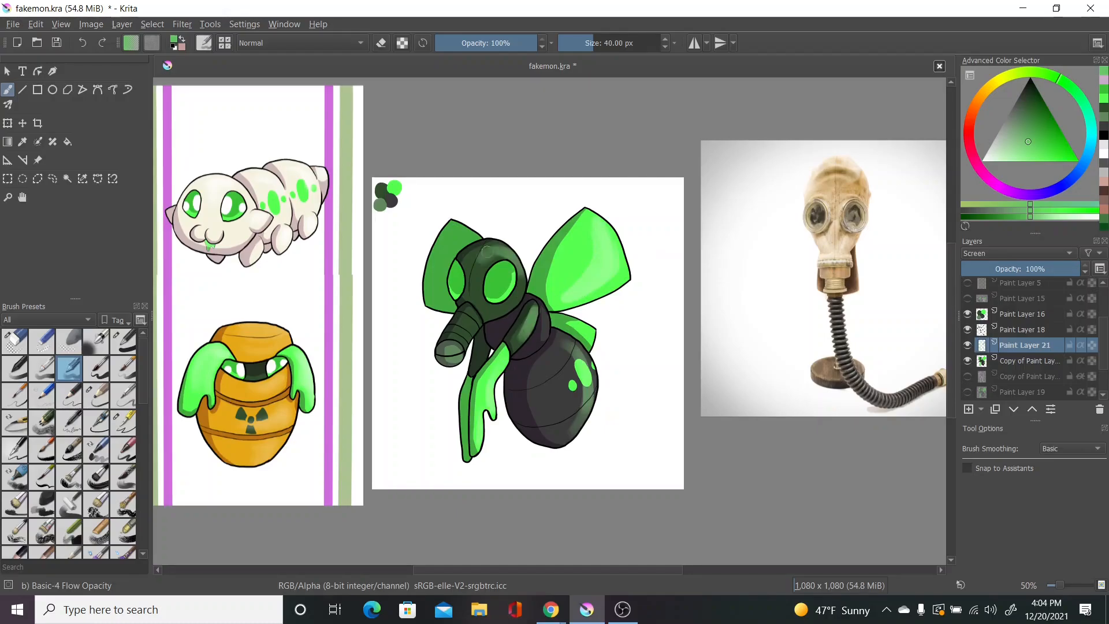
{"action": "left_click_drag", "start_coordinate": [1054, 268], "coordinate": [1040, 268]}
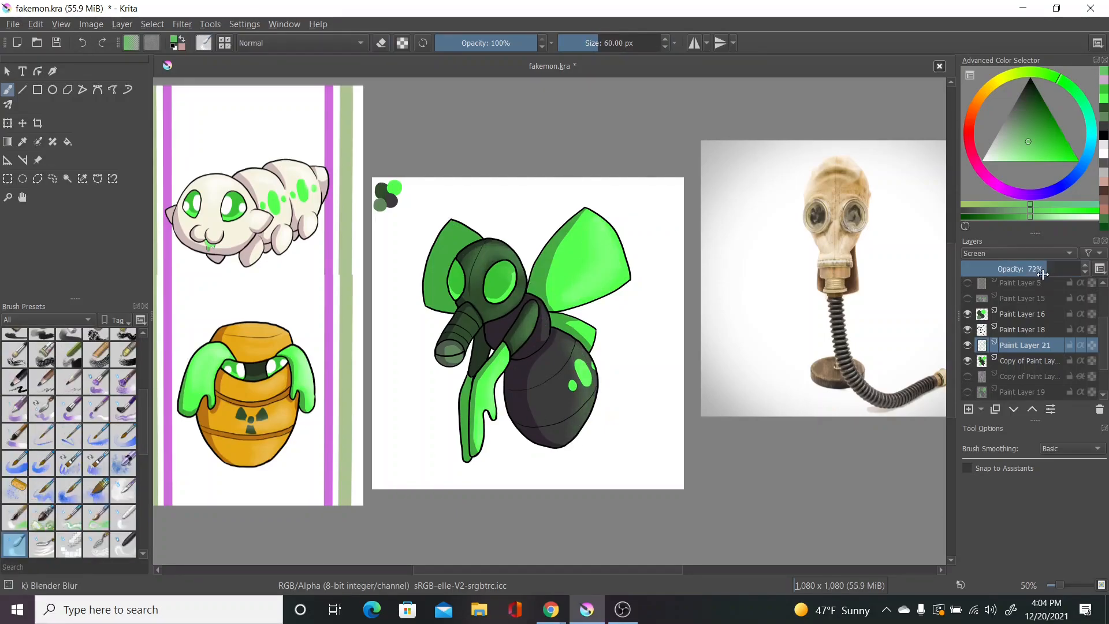